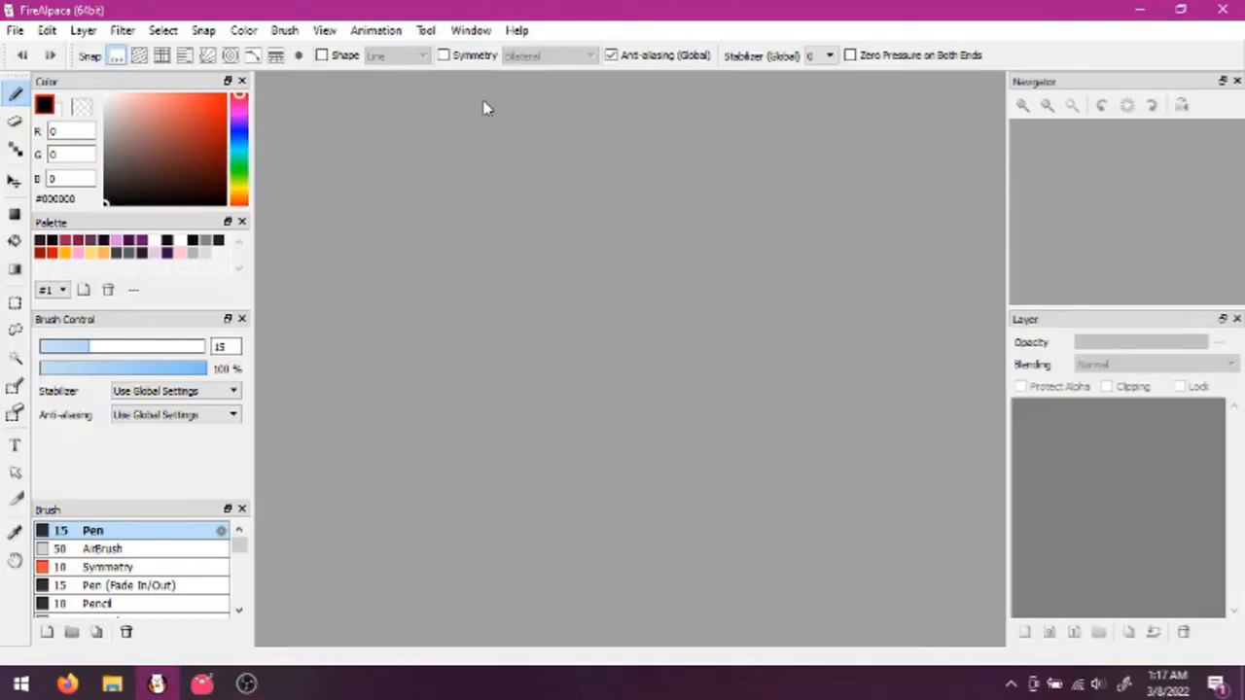
{"action": "mouse_move", "coordinate": [470, 163]}
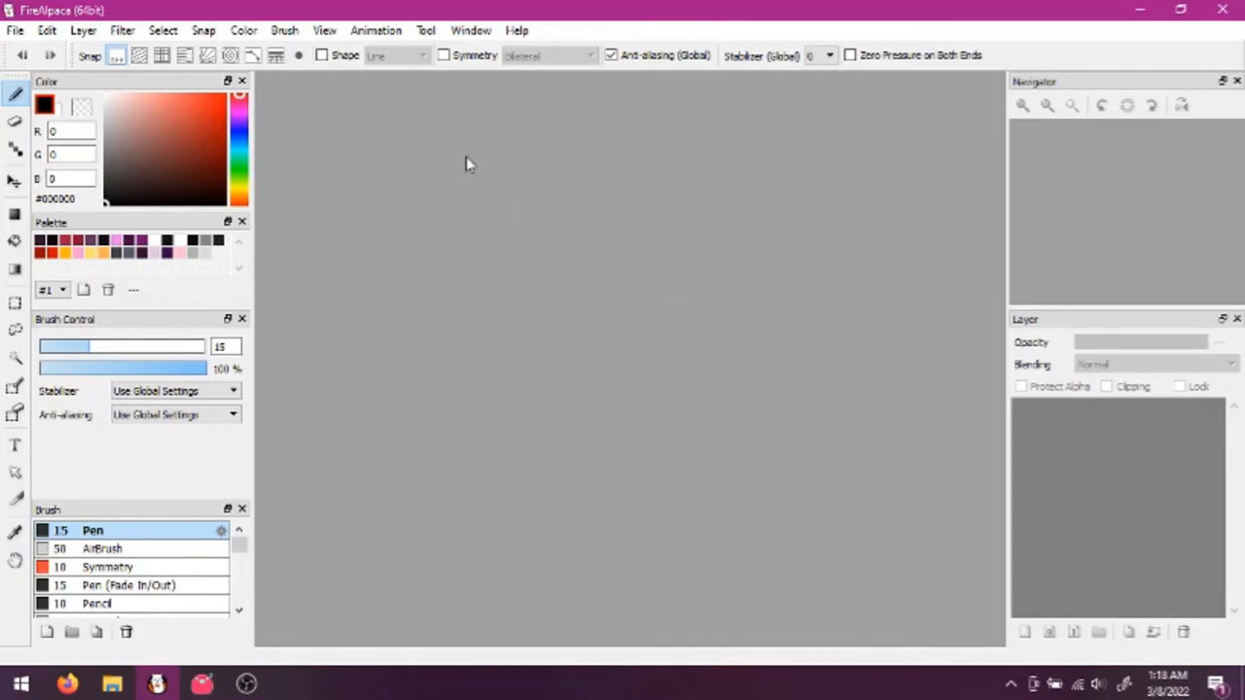
- Lower the raccoon artwork layer's opacity to about 37% so it serves as a faint guide
{"action": "left_click", "coordinate": [15, 31]}
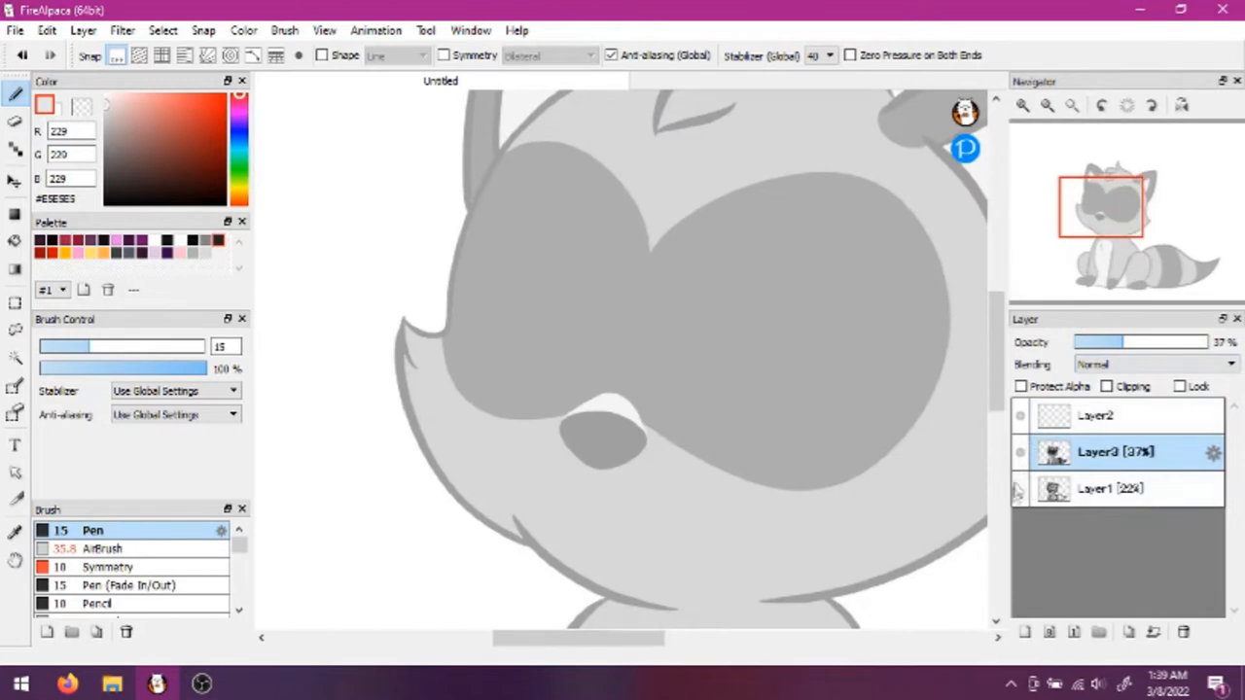
- Add Layer4 and draw two black oval eye outlines side by side with the Pen
{"action": "left_click", "coordinate": [1097, 417]}
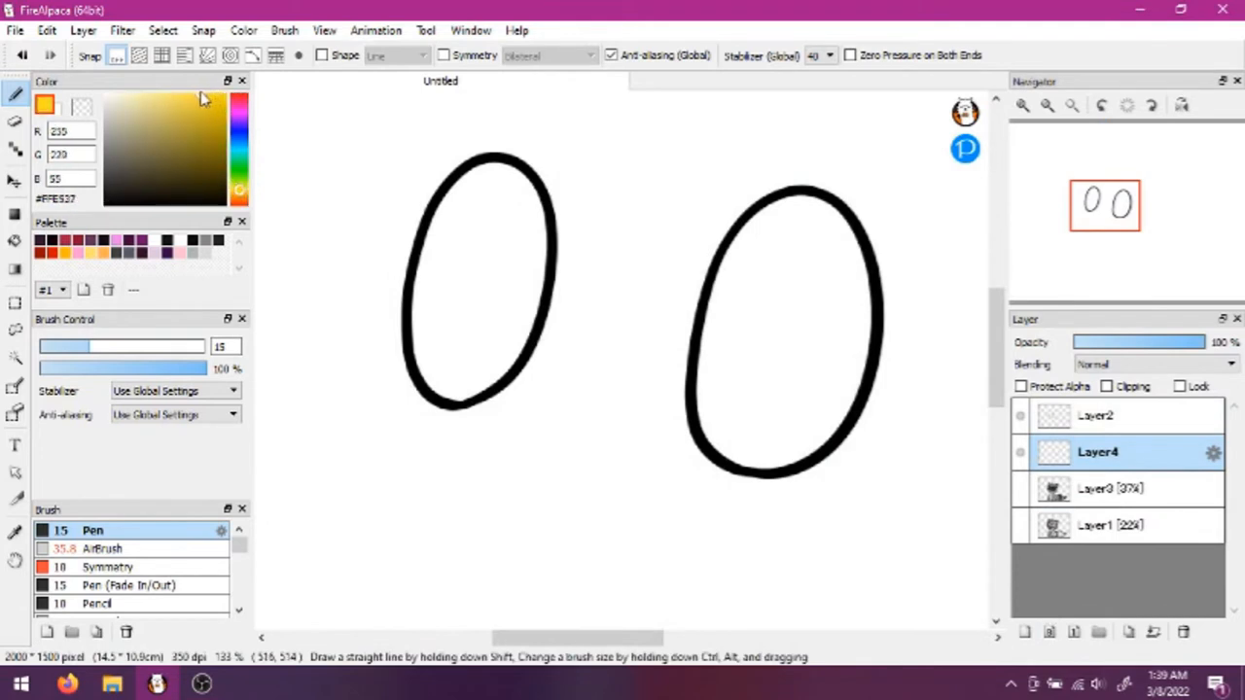
{"action": "left_click", "coordinate": [242, 195]}
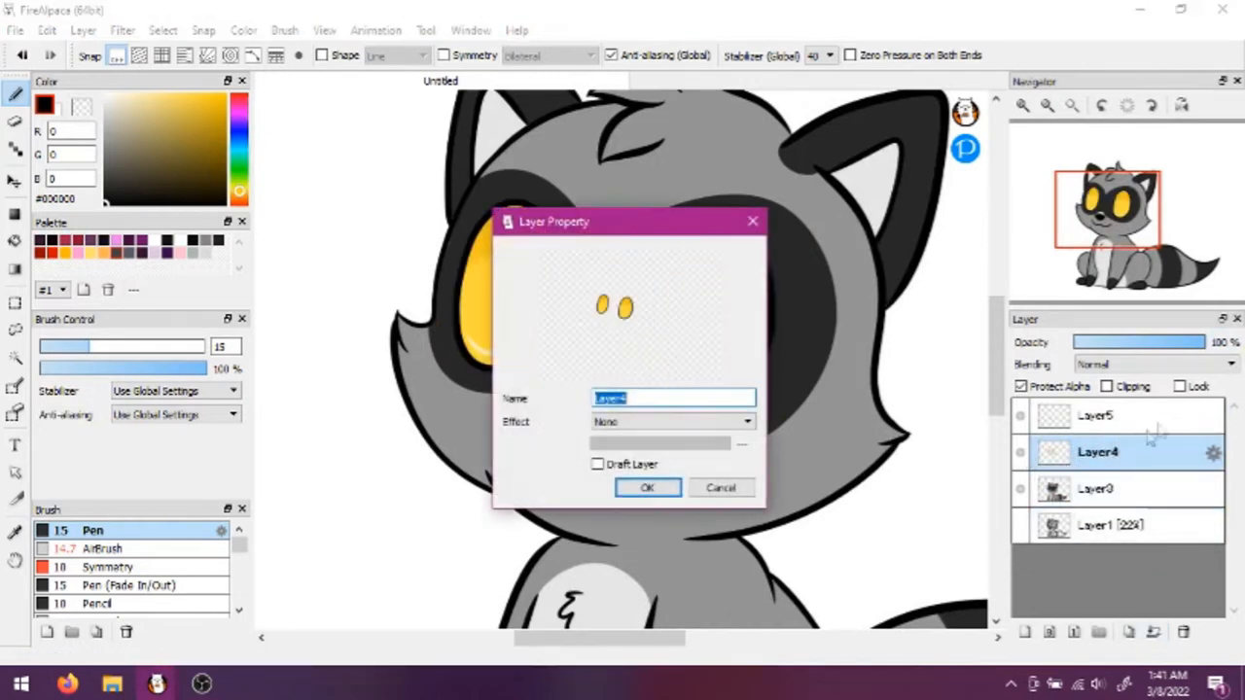
- Confirm the new name for the yellow pupils layer in the Layer Property dialog
{"action": "left_click", "coordinate": [648, 487]}
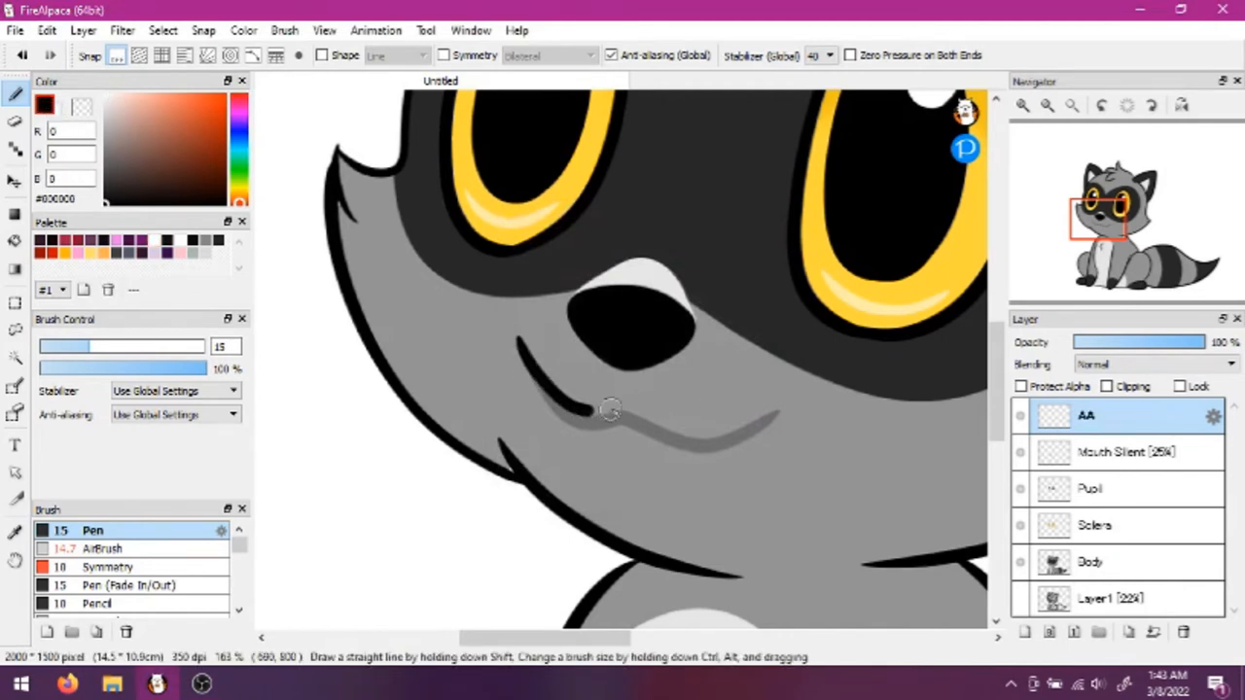
- Trace the closed-mouth curve in black on the AA layer along the faint guide
{"action": "left_click_drag", "start_coordinate": [607, 408], "coordinate": [599, 494]}
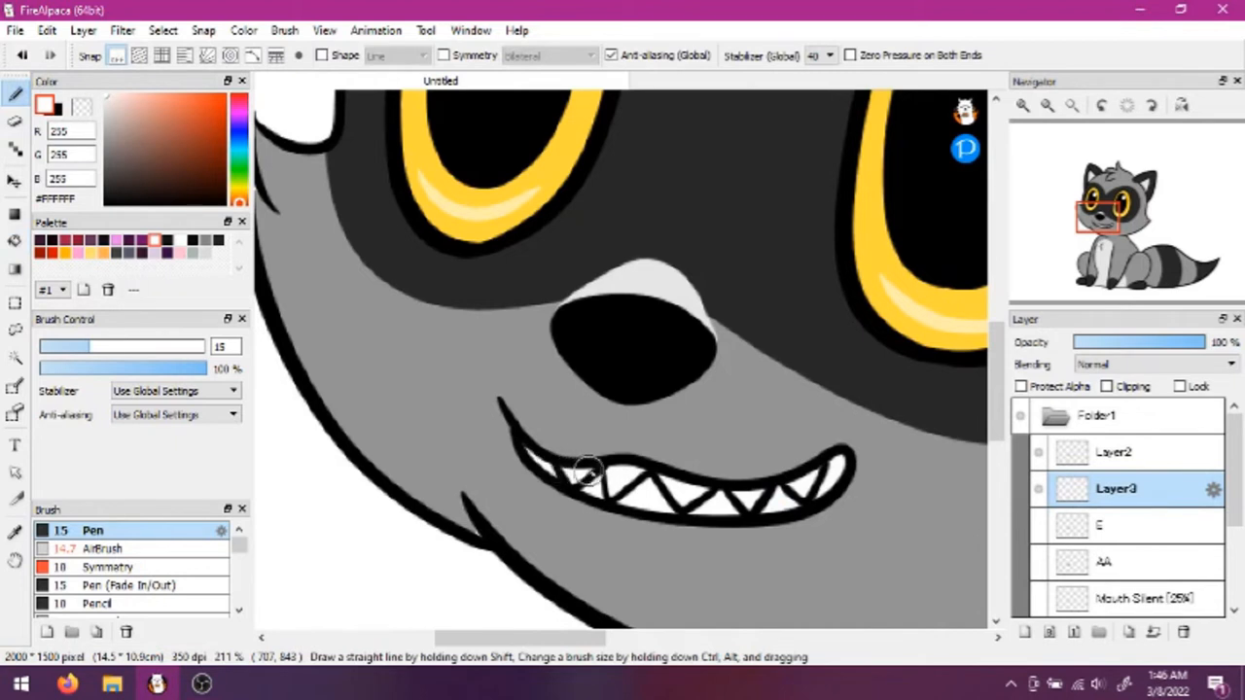
- Rename the toothy grin layer through its Layer Property dialog
{"action": "double_click", "coordinate": [1116, 488]}
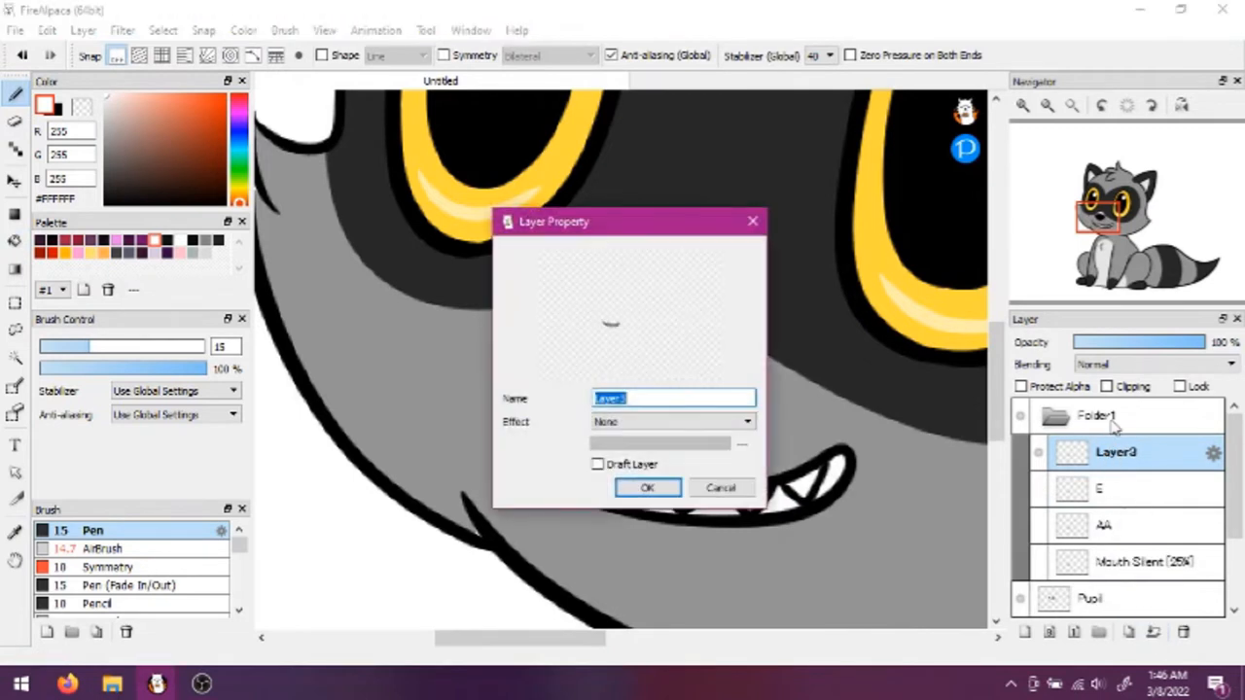
{"action": "left_click", "coordinate": [648, 487]}
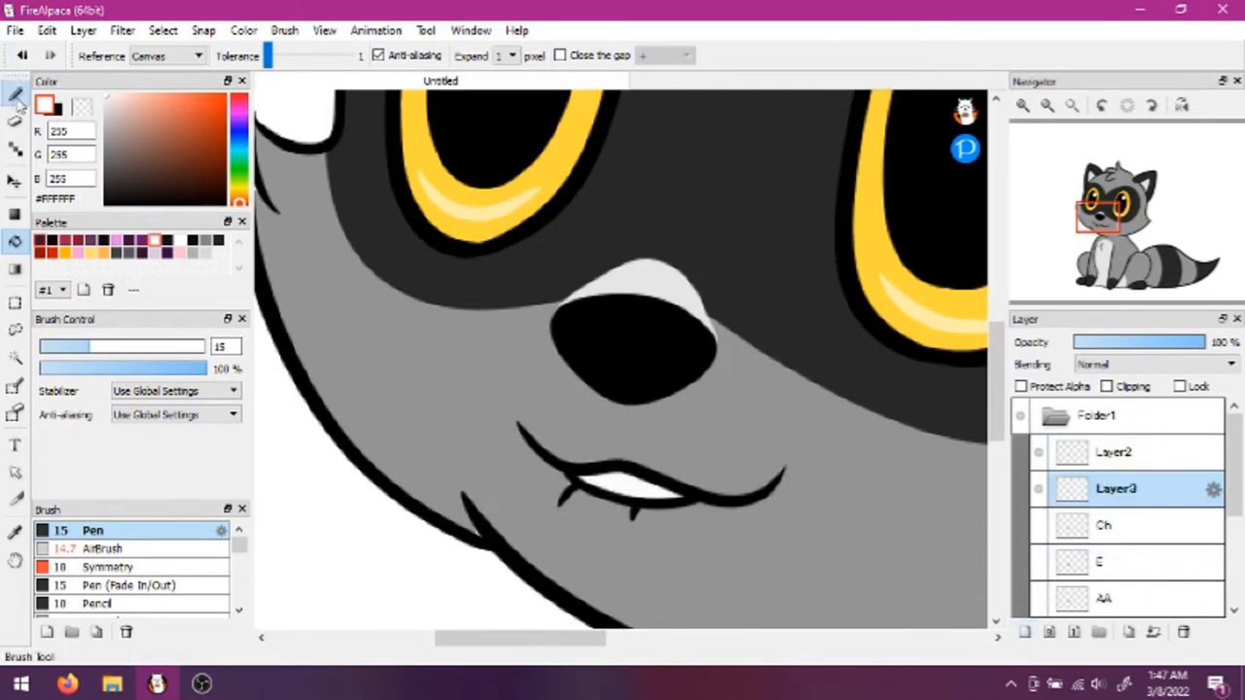
- Fill the teeth of the small open mouth with white using the Bucket tool
{"action": "left_click", "coordinate": [15, 121]}
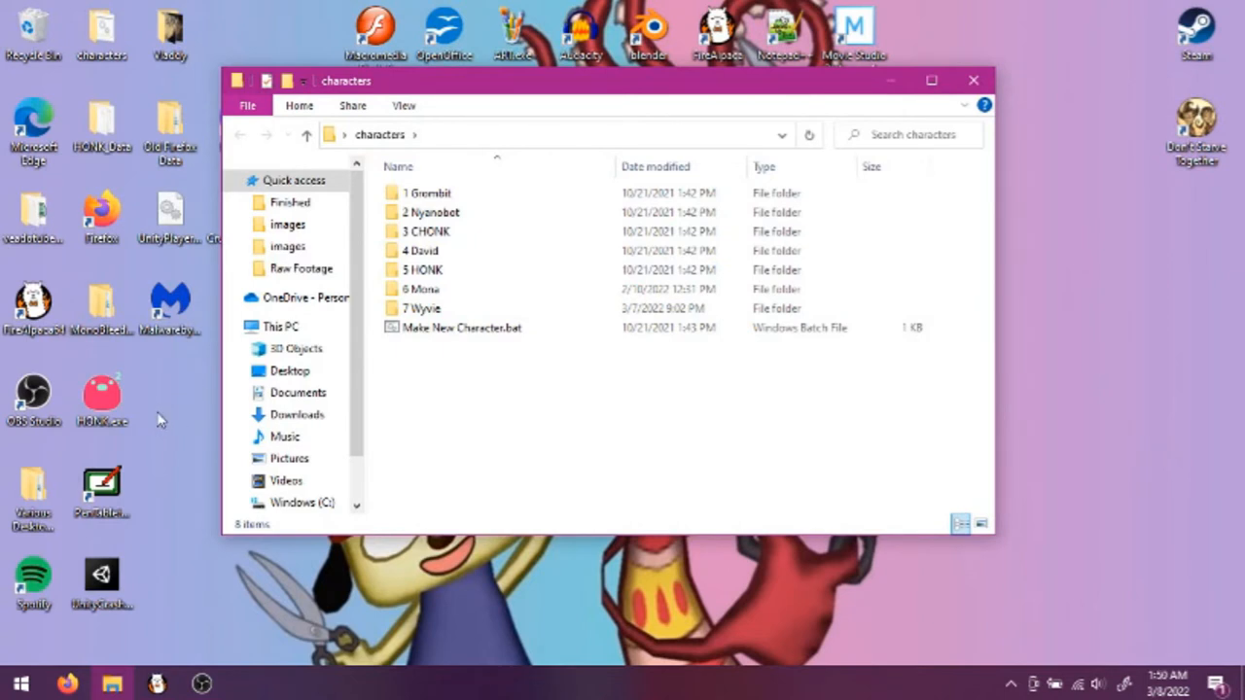
{"action": "mouse_move", "coordinate": [179, 420]}
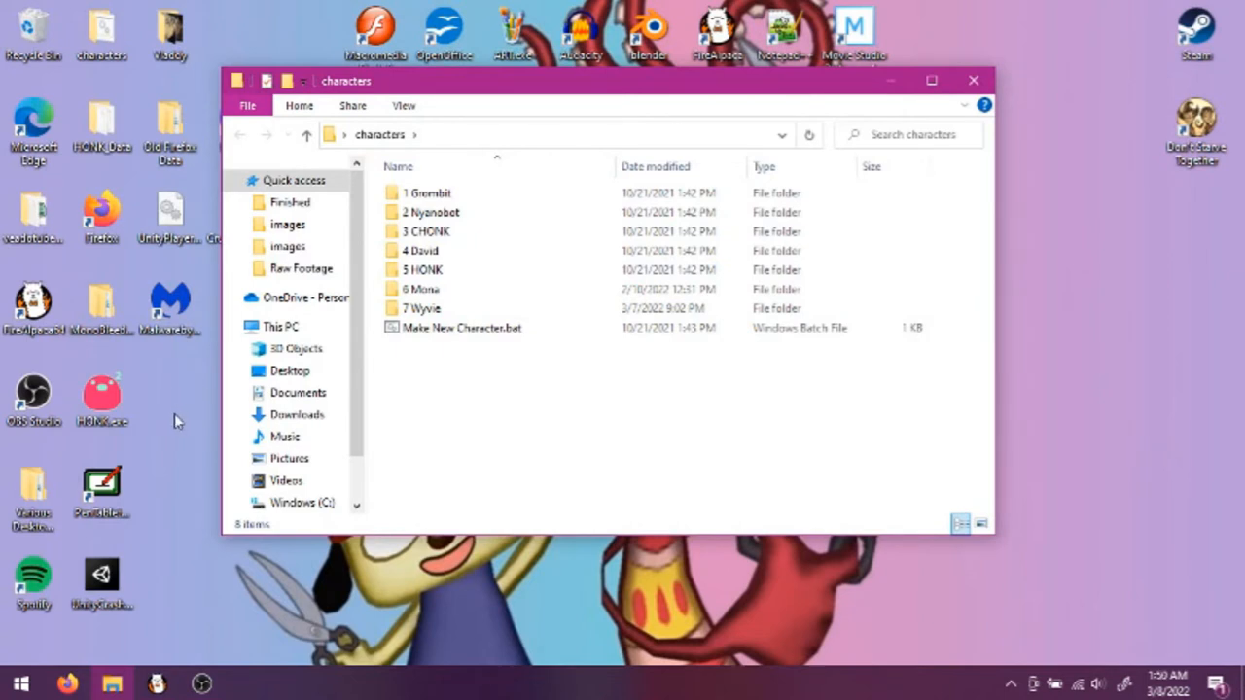
- Browse into the characters folder listing each character's subfolder
{"action": "left_click", "coordinate": [461, 326]}
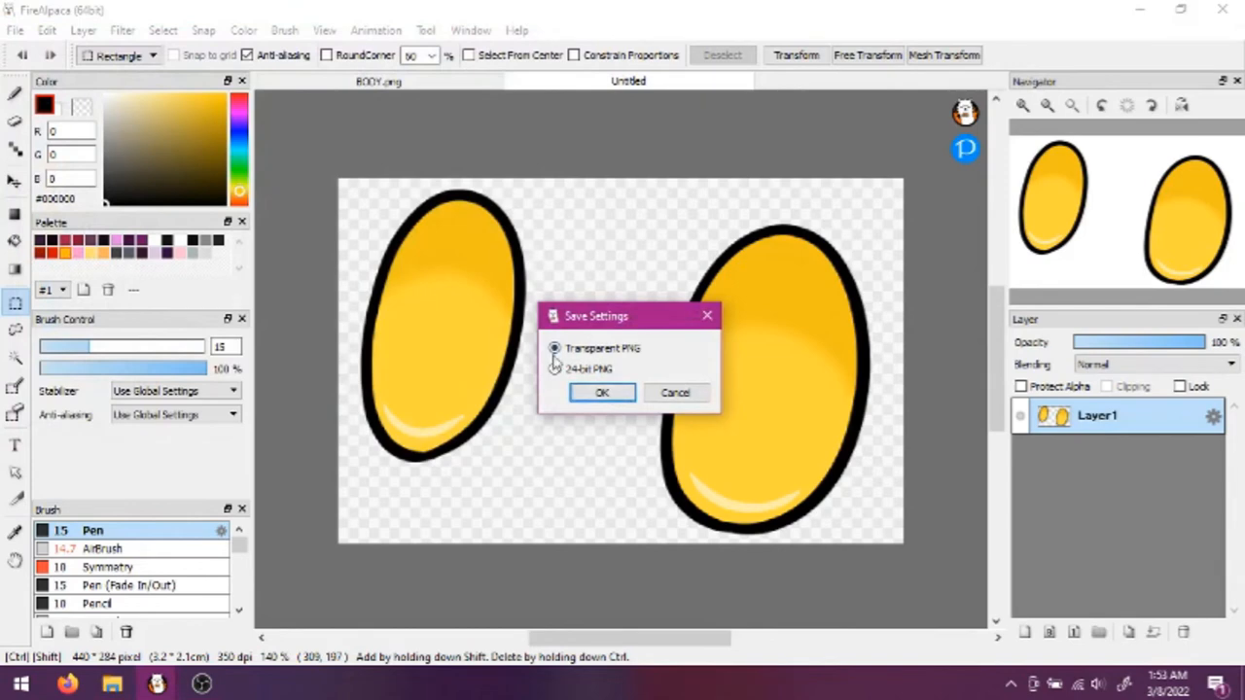
- Save the two yellow eye shapes as Eyes.png with Transparent PNG settings
{"action": "left_click", "coordinate": [601, 393]}
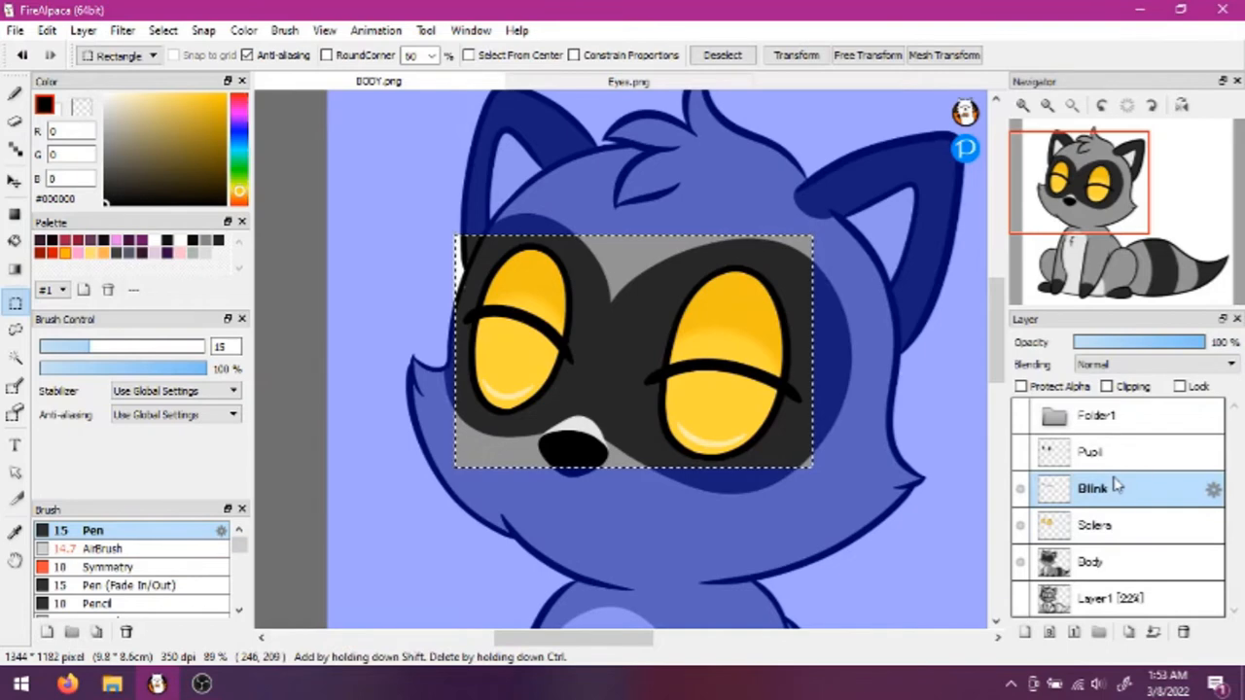
- Copy the Blink layer's eye region to a new canvas and save it as Blink.png
{"action": "left_click", "coordinate": [628, 82]}
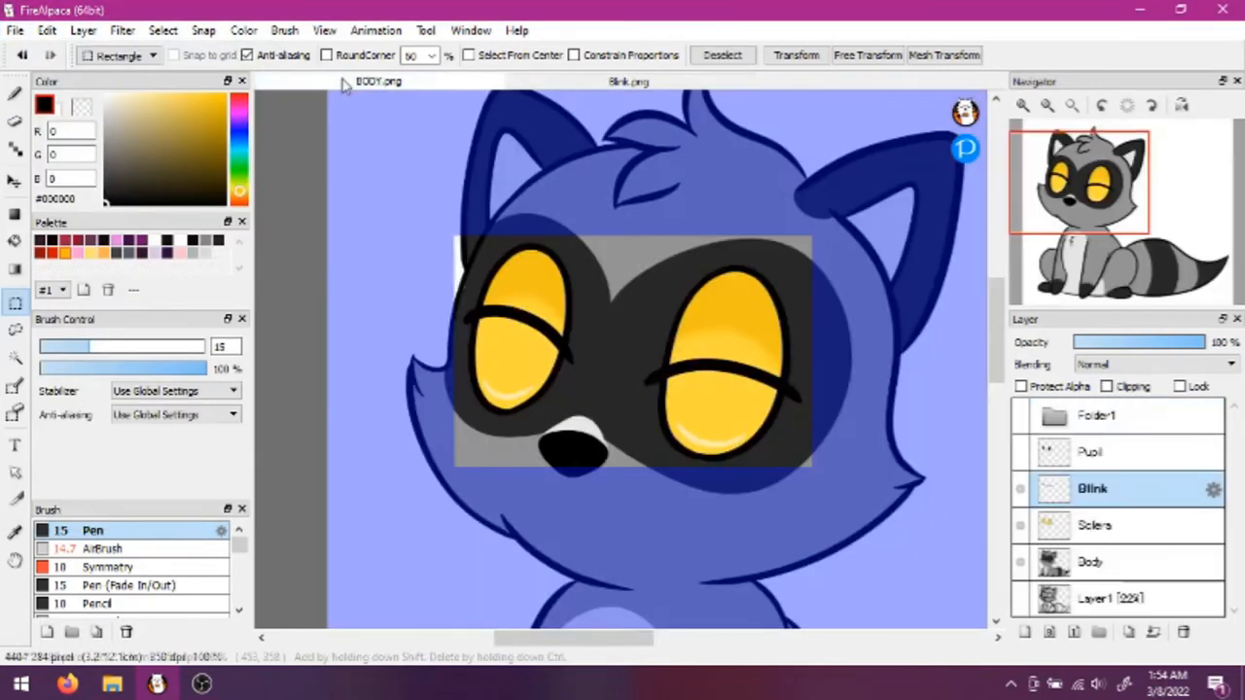
{"action": "left_click", "coordinate": [1093, 452]}
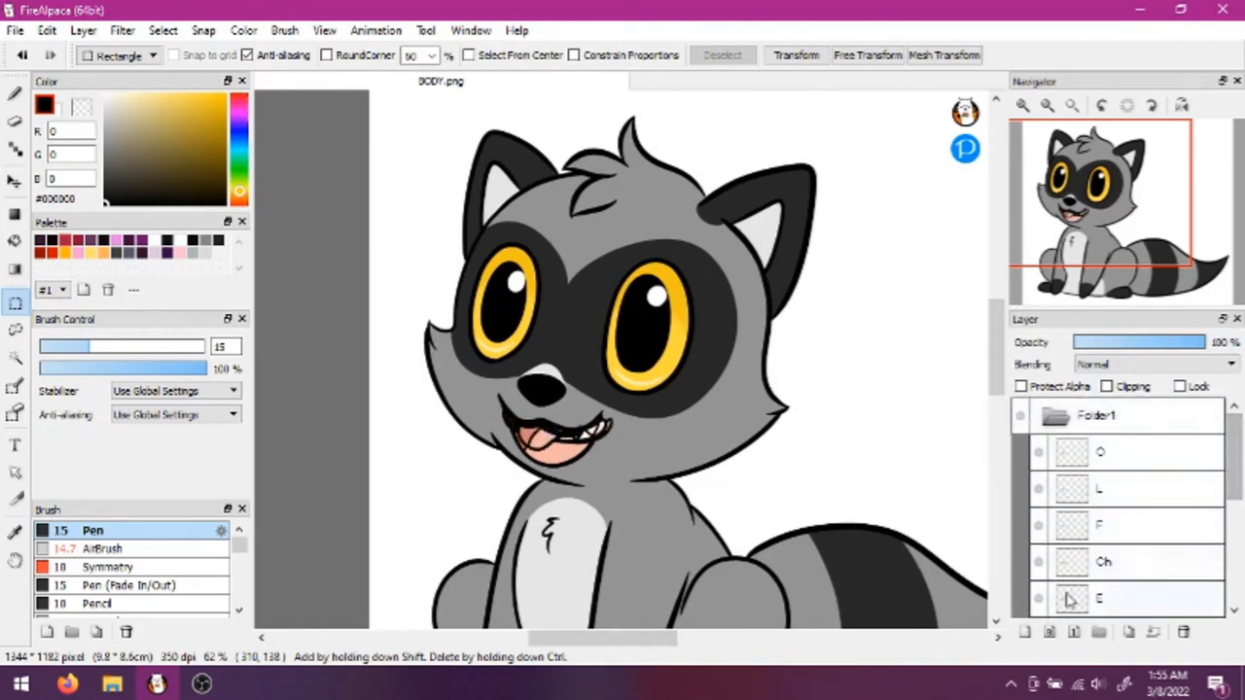
- Expand Folder1 to reveal the mouth layers O, L, F, Ch and E
{"action": "left_click", "coordinate": [16, 31]}
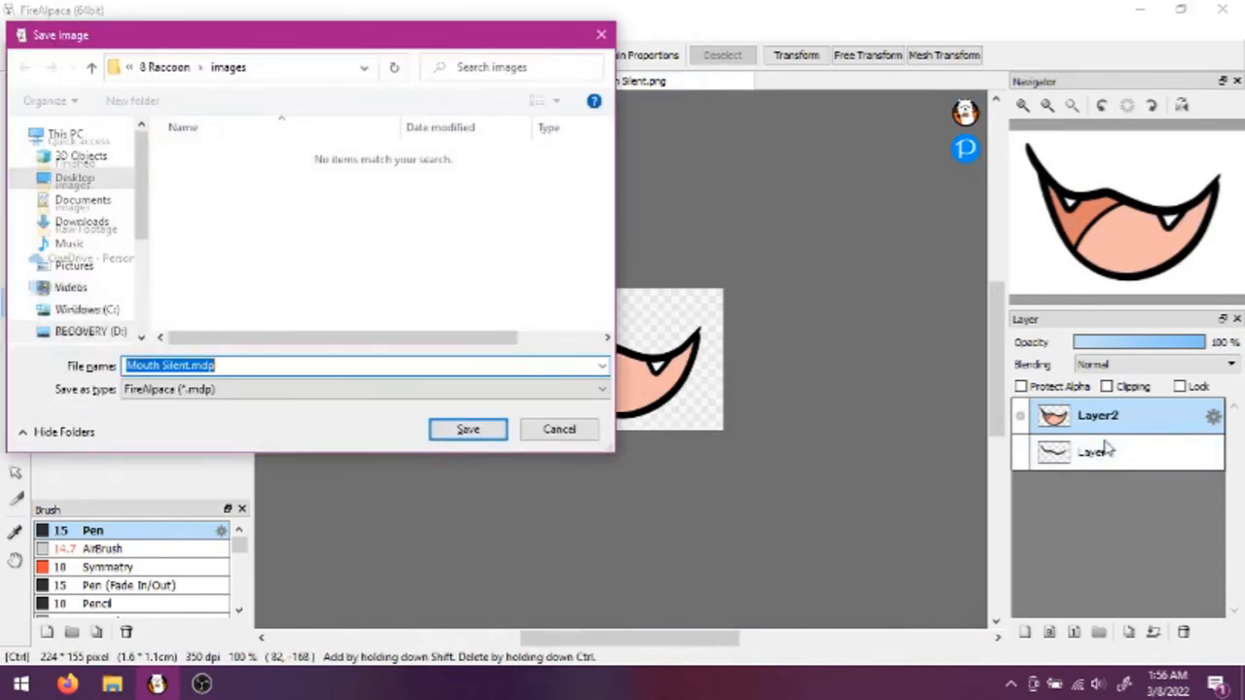
- Choose PNG as the file type for the silent mouth image
{"action": "left_click", "coordinate": [601, 389]}
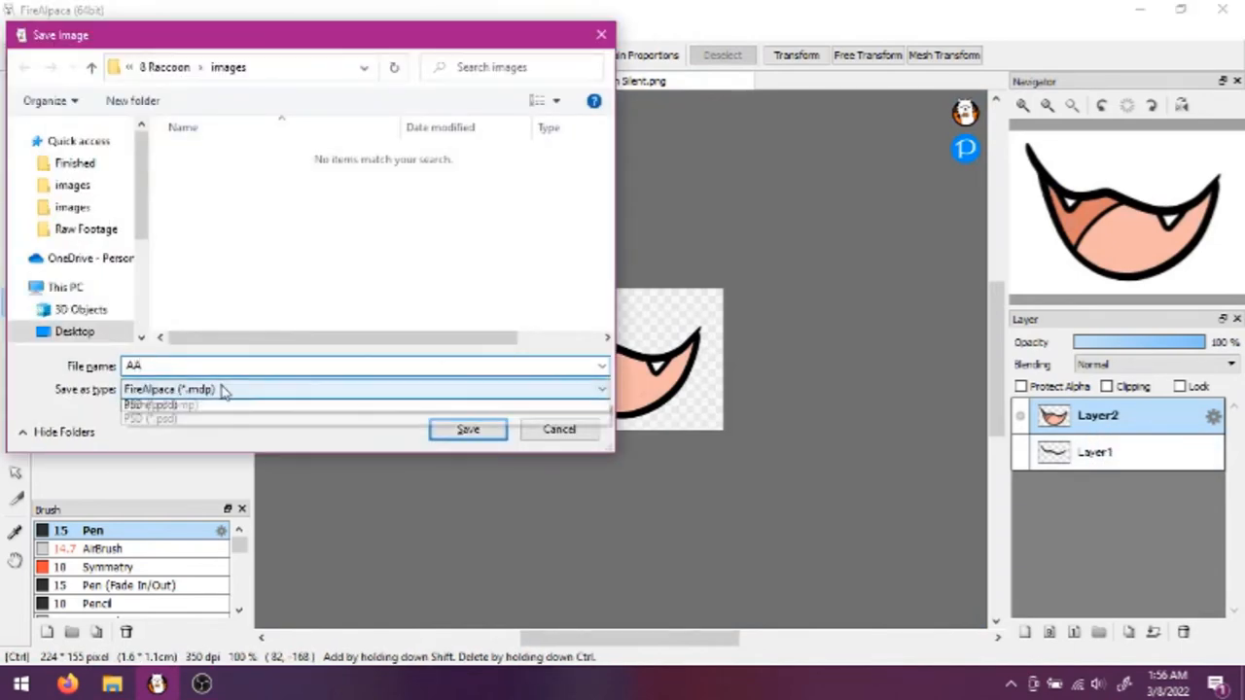
{"action": "left_click", "coordinate": [467, 430]}
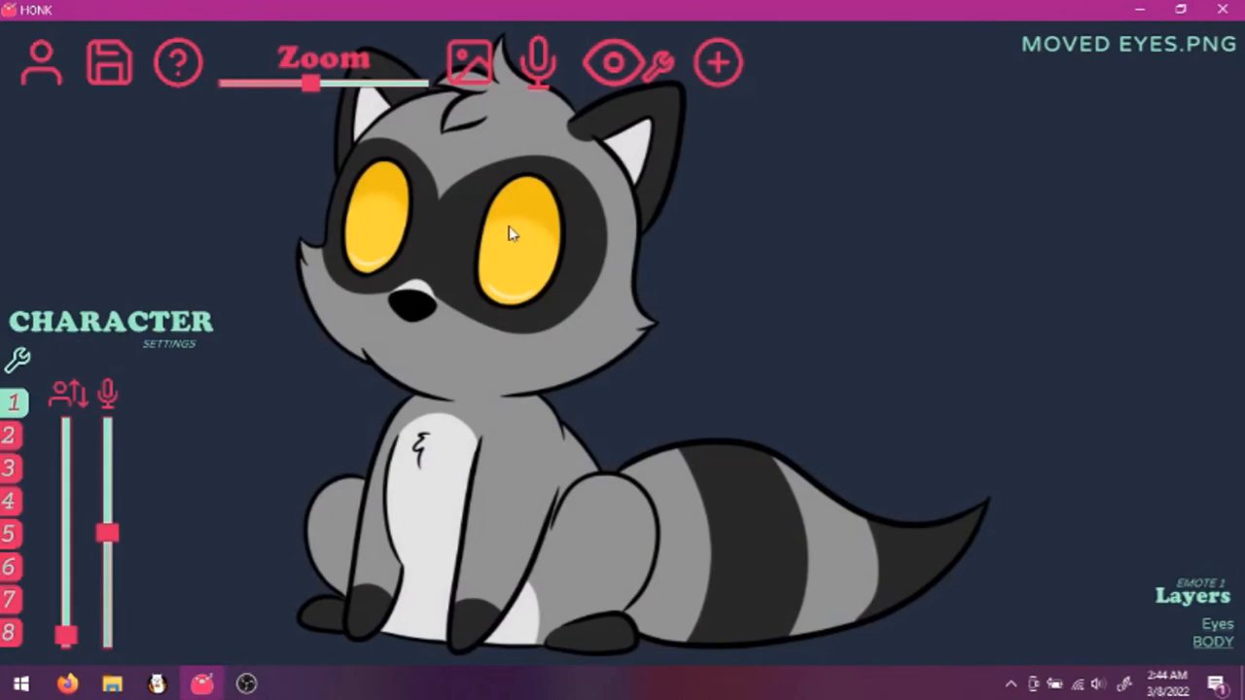
- Select the raccoon's Eyes layer to adjust its tracking
{"action": "left_click", "coordinate": [510, 238]}
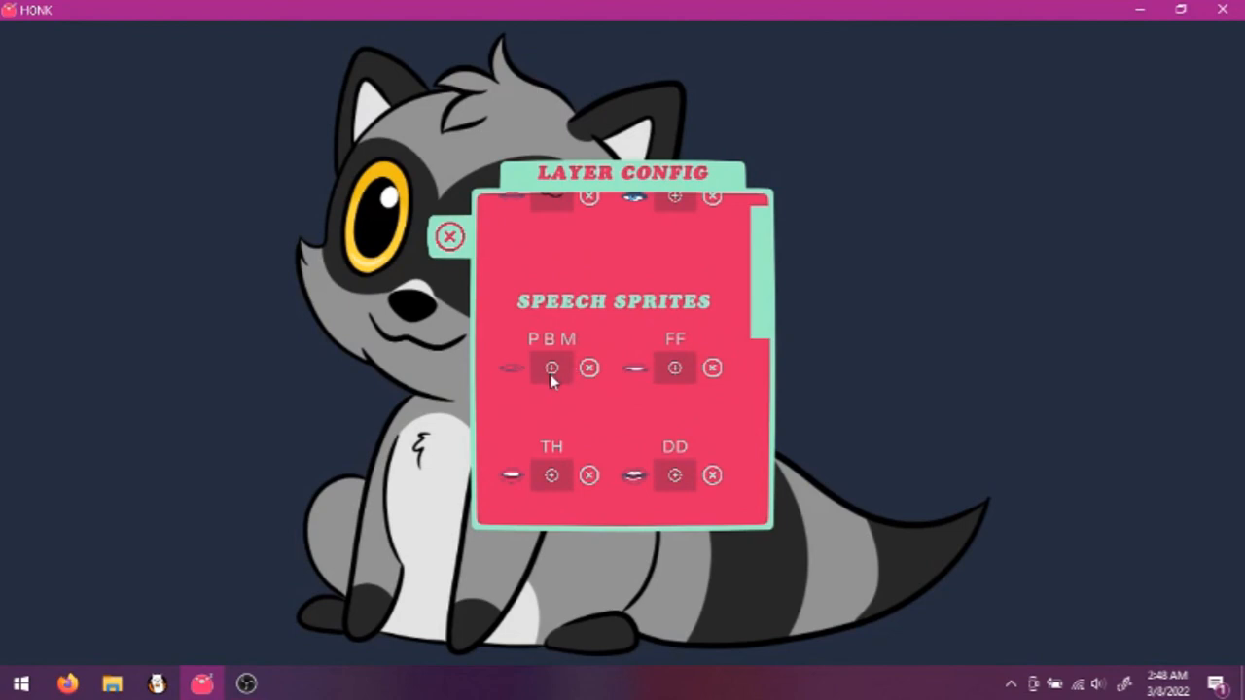
- Assign Mouth Silent.png as the sprite for the P B M speech sound
{"action": "left_click", "coordinate": [552, 367]}
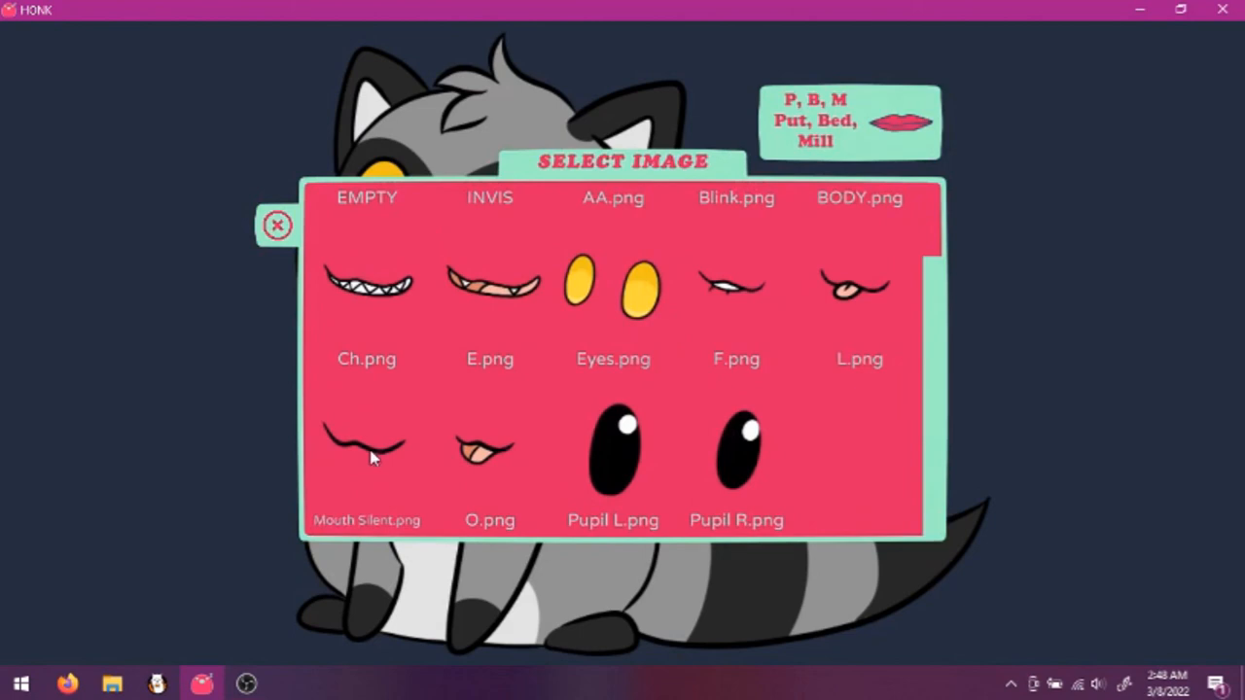
{"action": "left_click", "coordinate": [277, 226]}
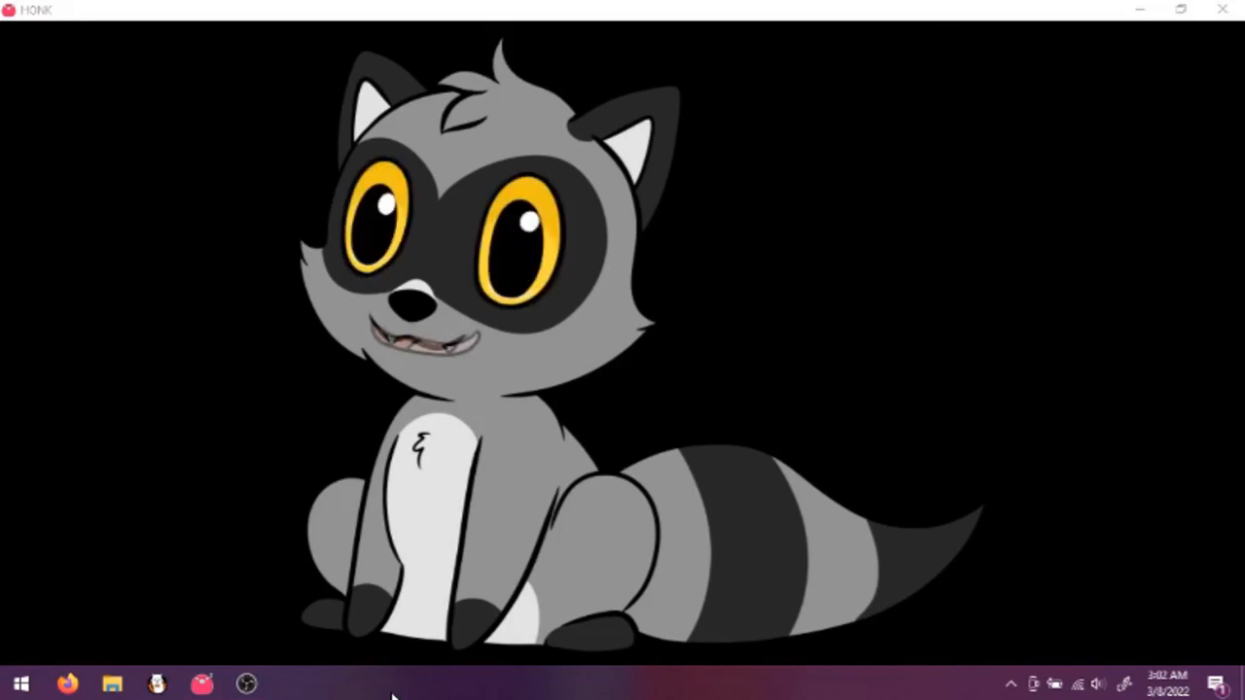